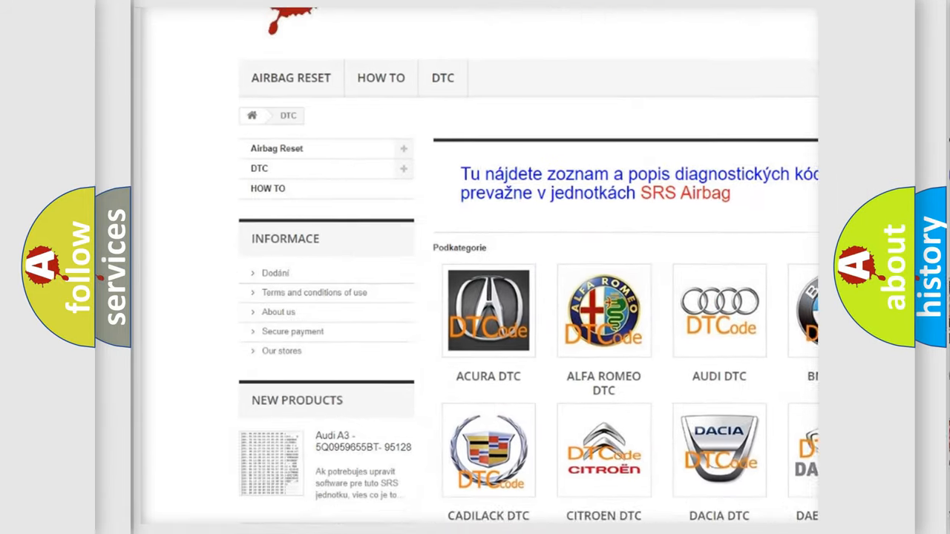
scroll("down", 3)
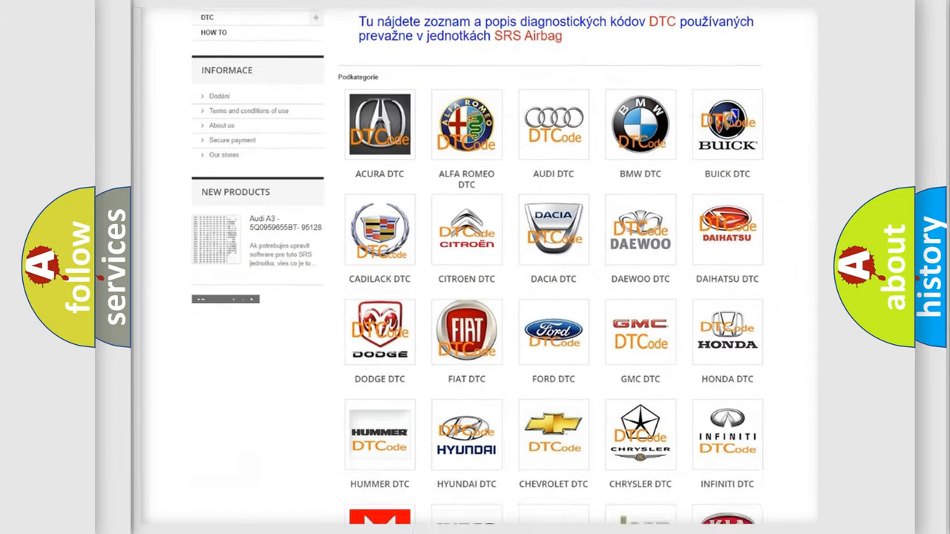
scroll("down", 3)
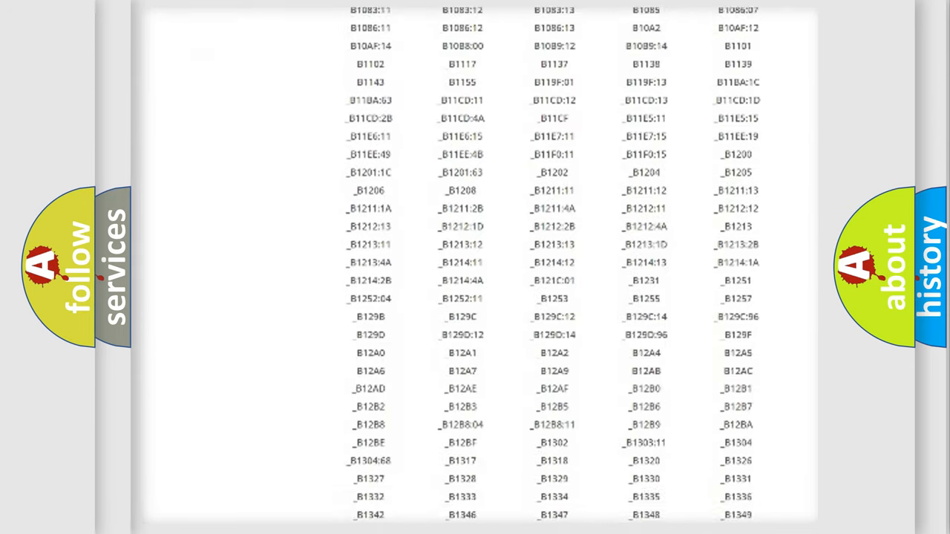
scroll("down", 3)
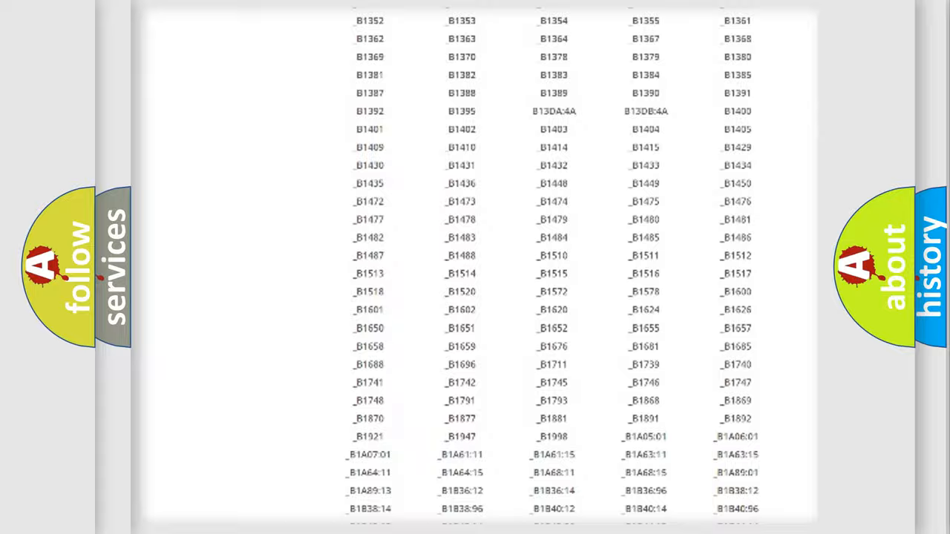